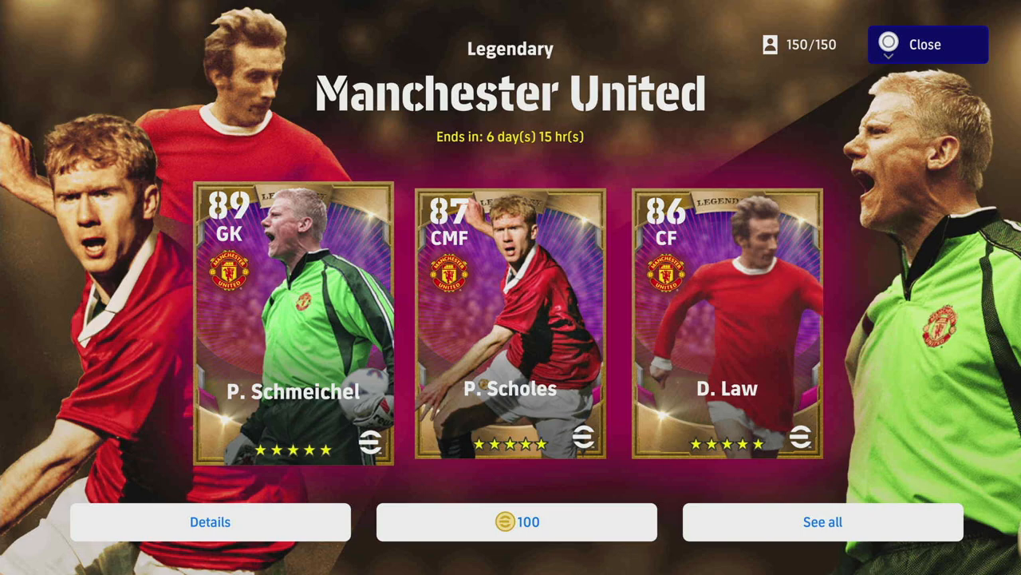
Step: Select P. Schmeichel's card in the Legendary Manchester United pack
click(292, 320)
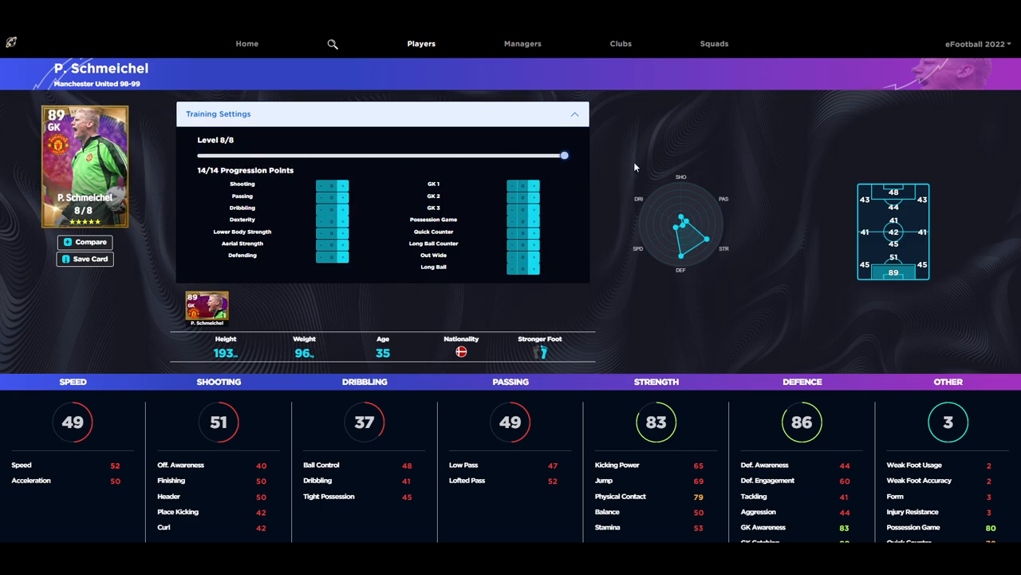
Step: Spend Schmeichel's 14 points on GK 3, GK 2, GK 1 and Out Wide, reaching rating 93
scroll(down, 3)
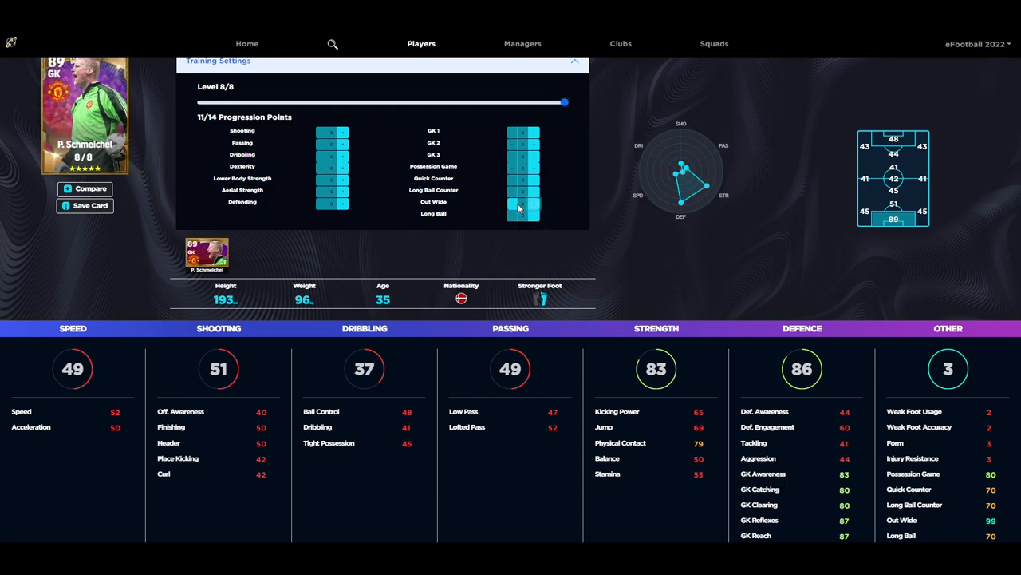
click(525, 202)
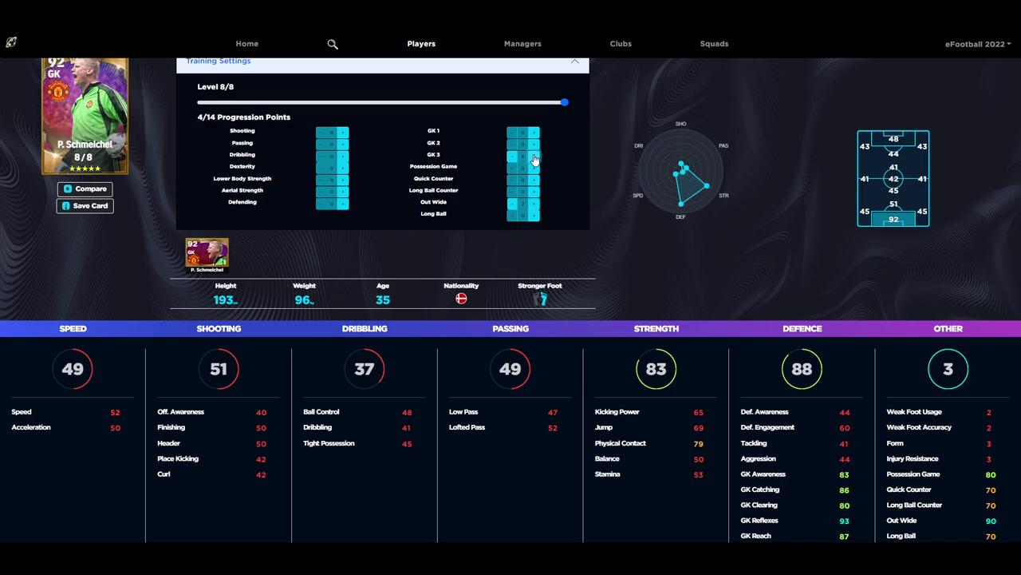
click(531, 154)
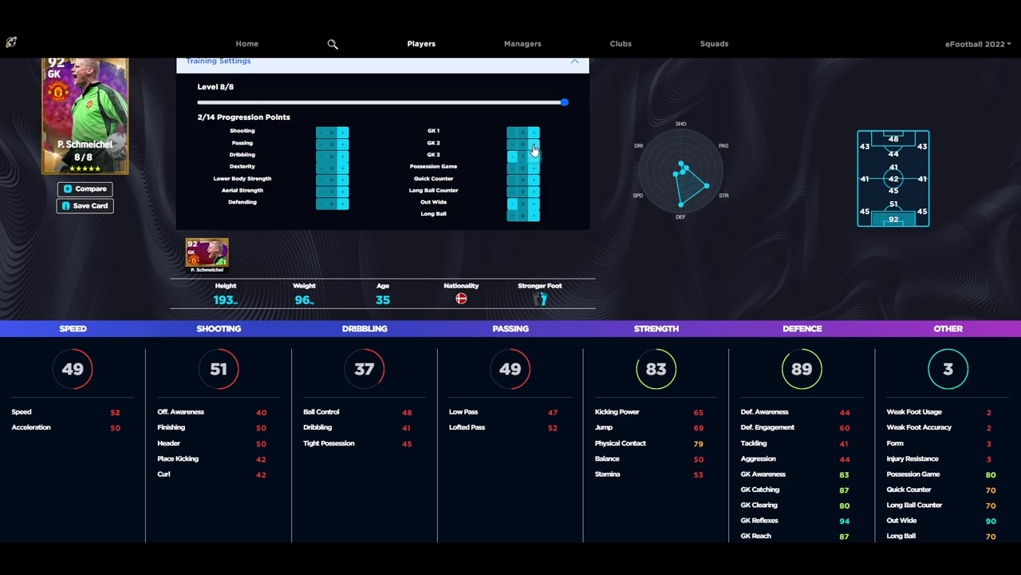
click(510, 144)
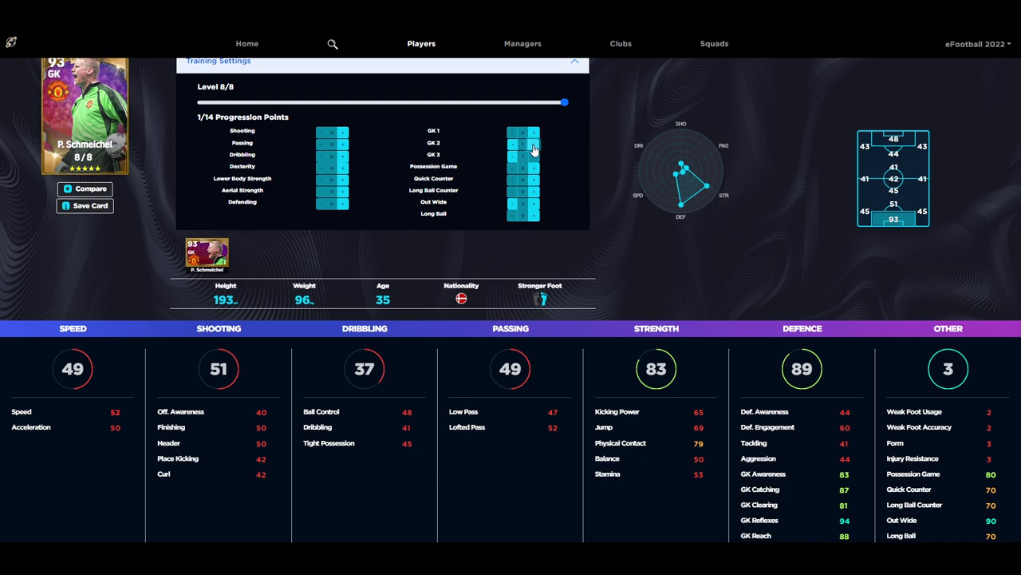
click(523, 131)
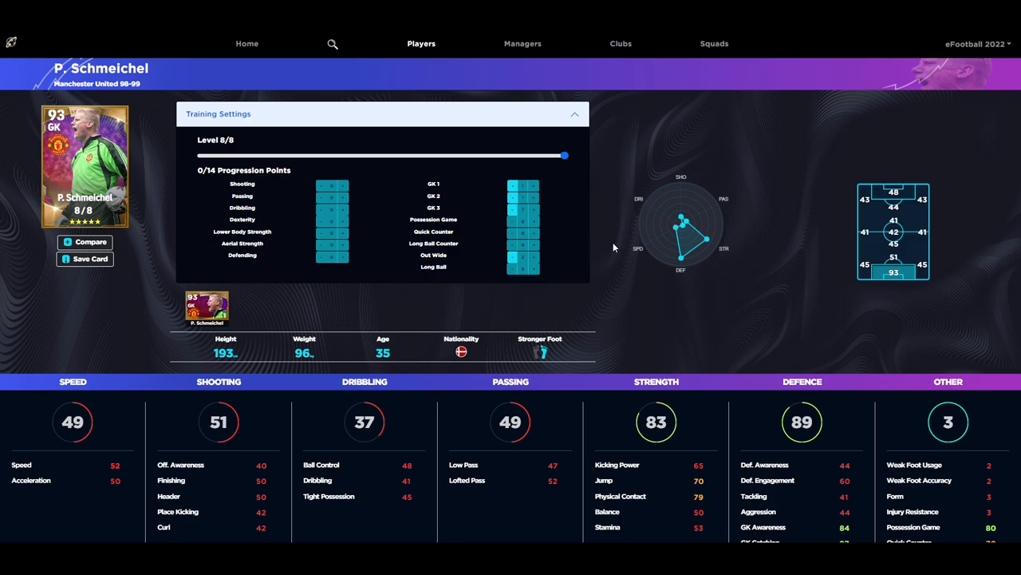
scroll(down, 3)
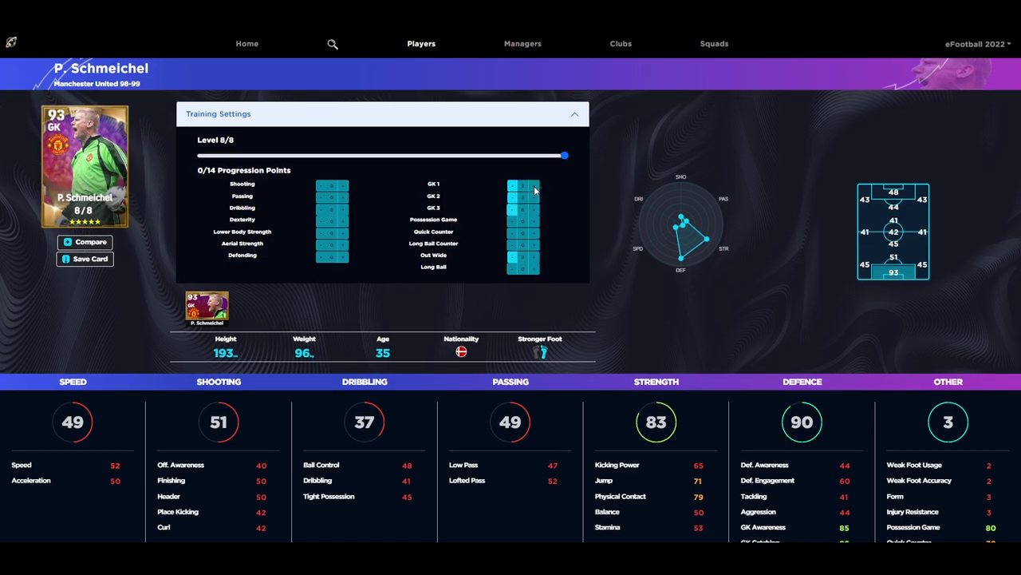
Step: Scroll through Schmeichel's 93-rated stat breakdown
scroll(down, 3)
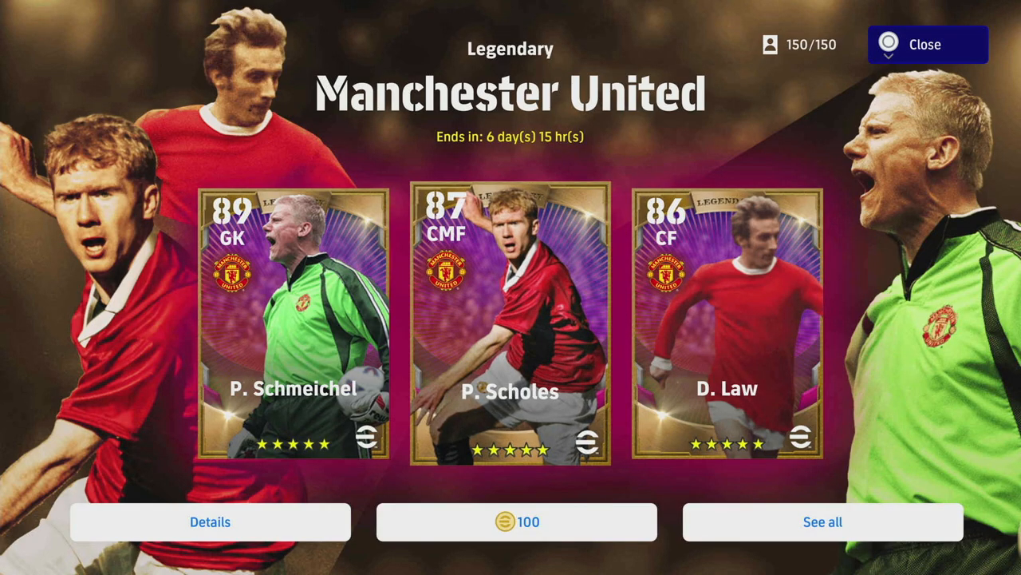
Step: Select the P. Scholes card in the legends pack
click(509, 328)
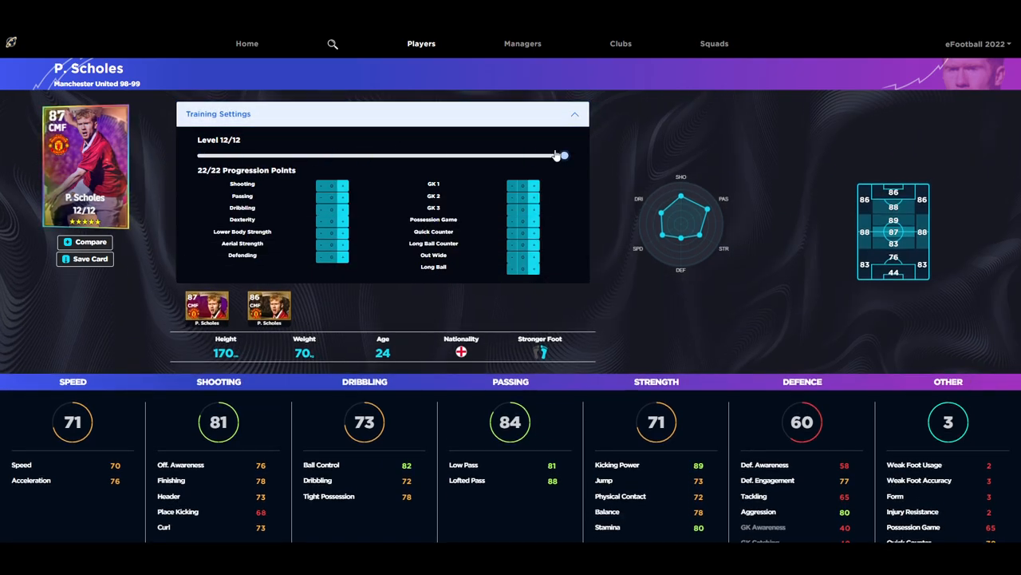
Step: Add Scholes's progression points to Out Wide, Dexterity and Lower Body Strength
scroll(down, 3)
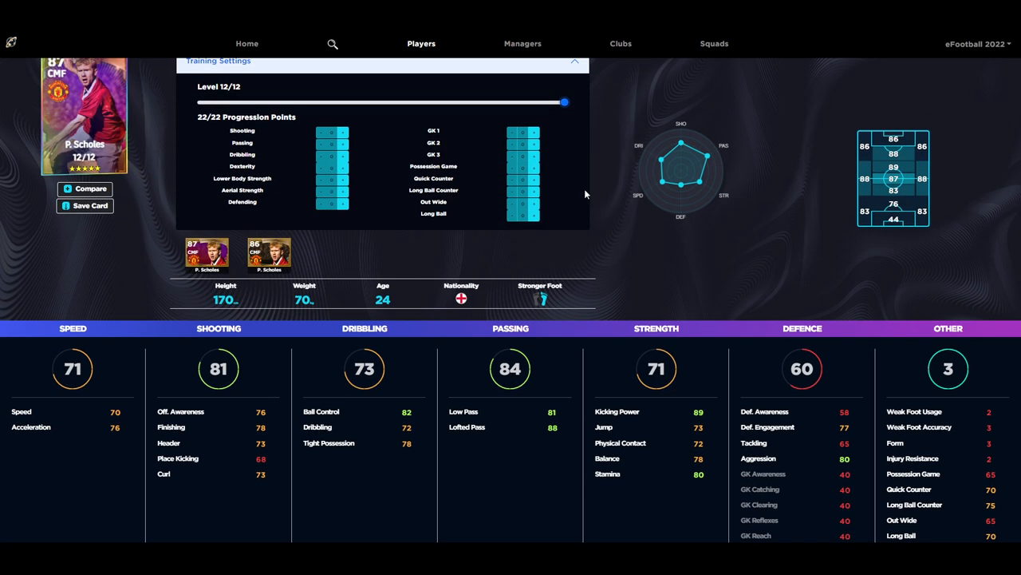
click(535, 201)
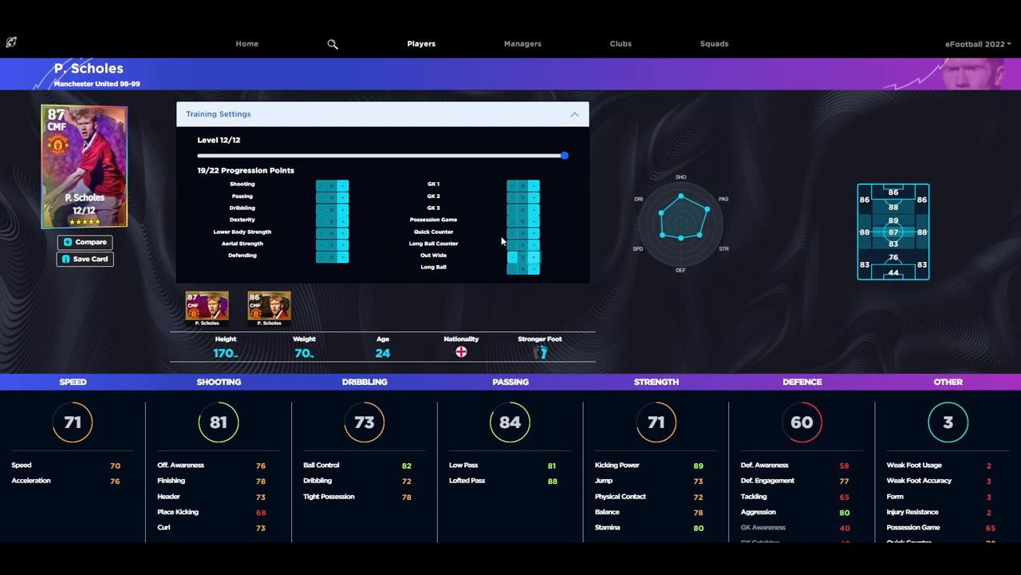
scroll(down, 3)
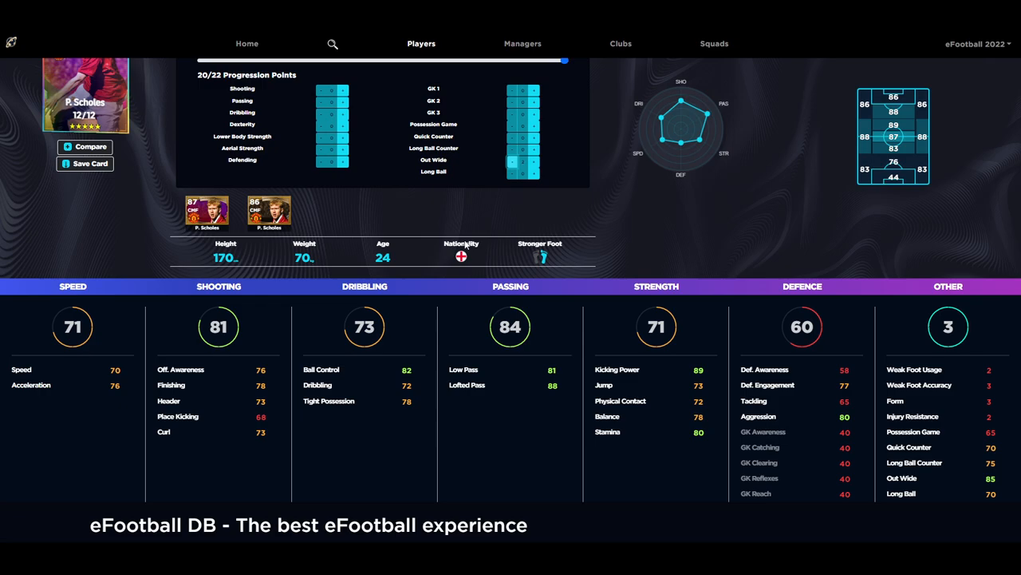
scroll(down, 3)
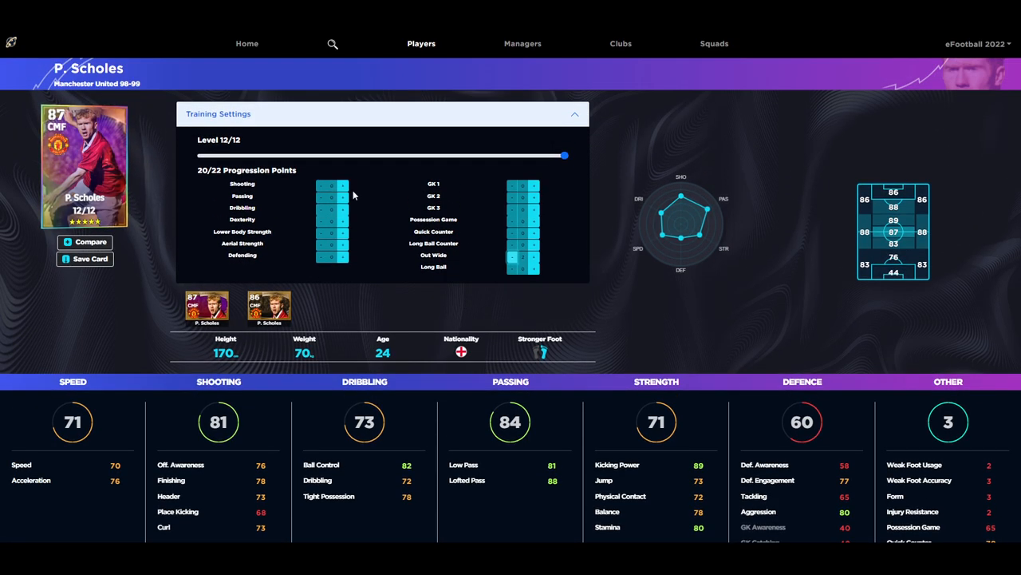
scroll(down, 3)
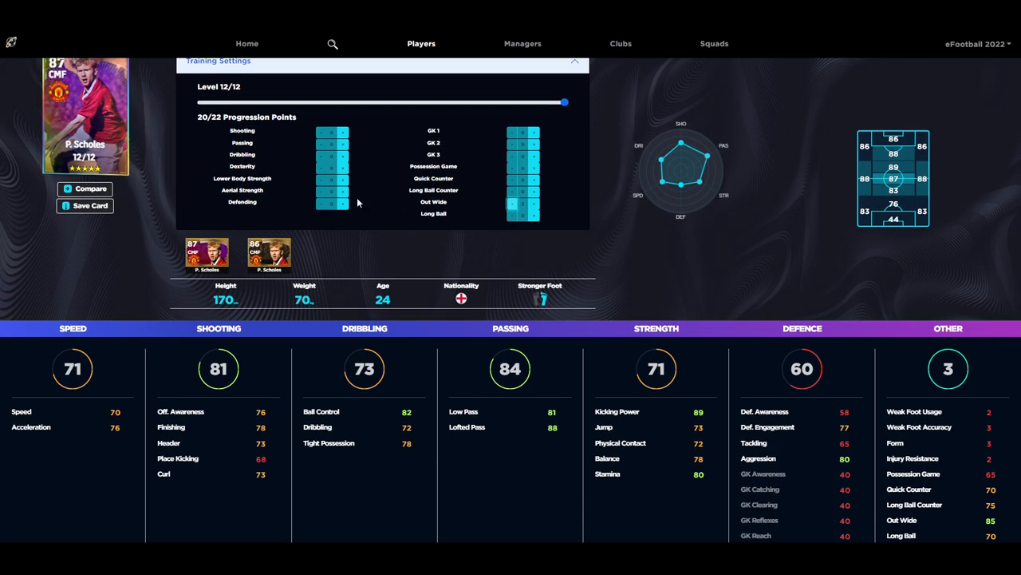
click(344, 166)
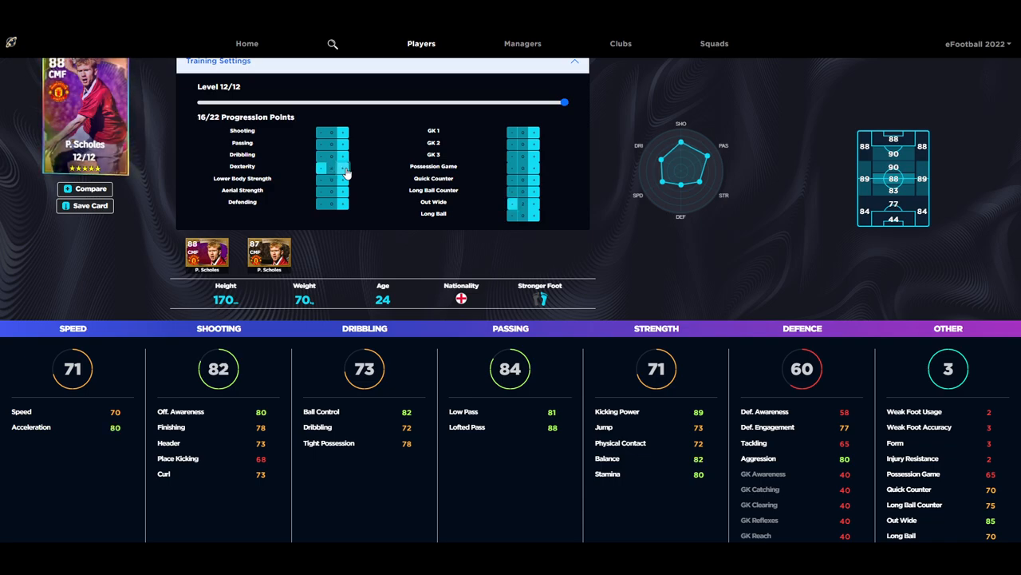
click(345, 173)
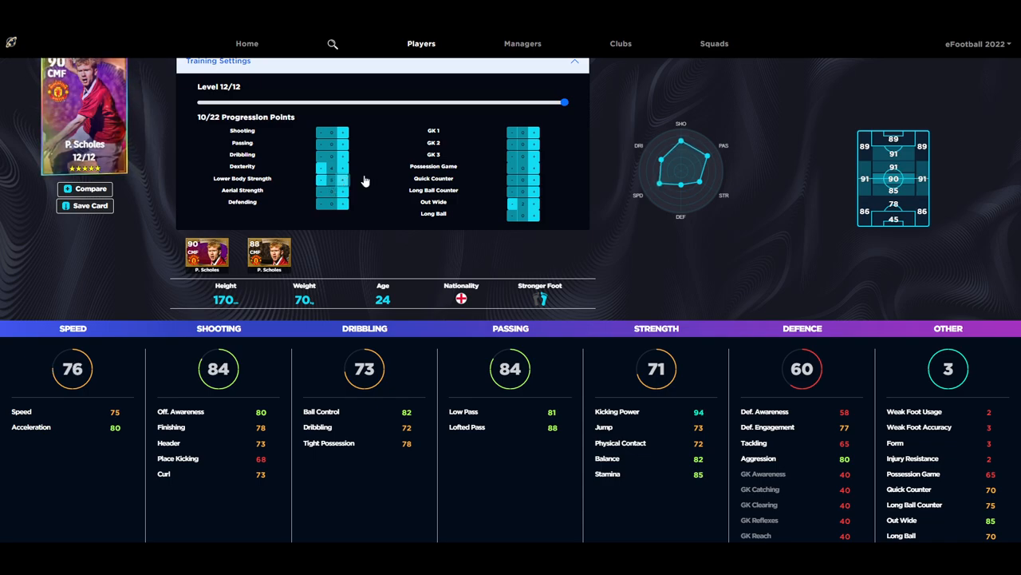
mouse_move(355, 150)
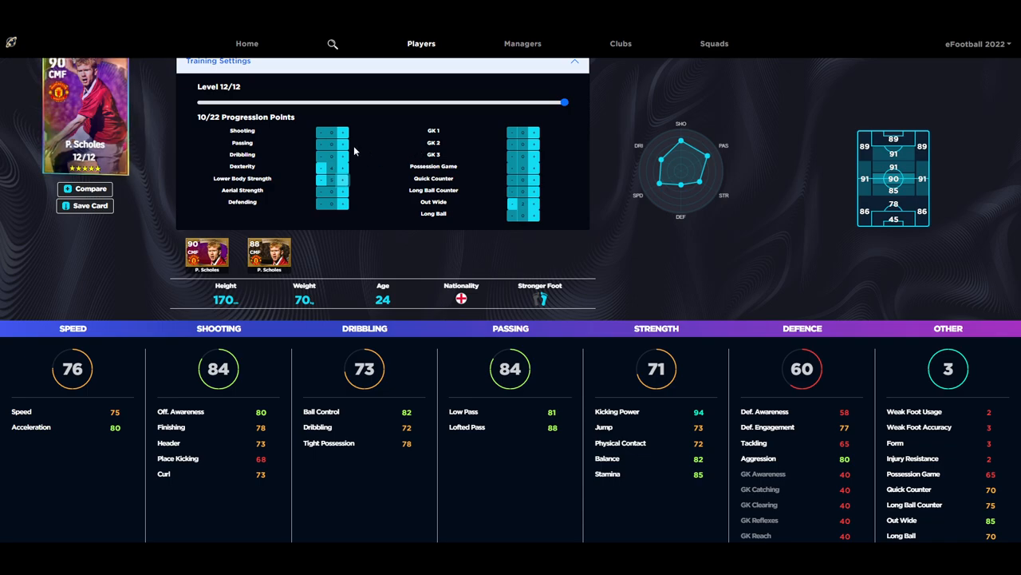
Step: Spend his remaining points on Passing and Dribbling, reaching 0/22 and rating 93
click(341, 142)
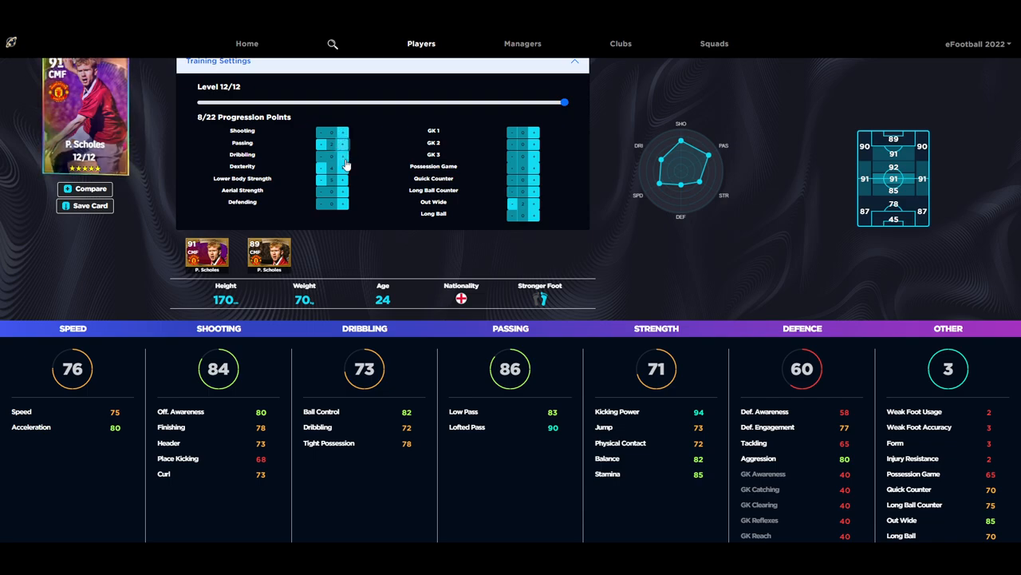
mouse_move(347, 196)
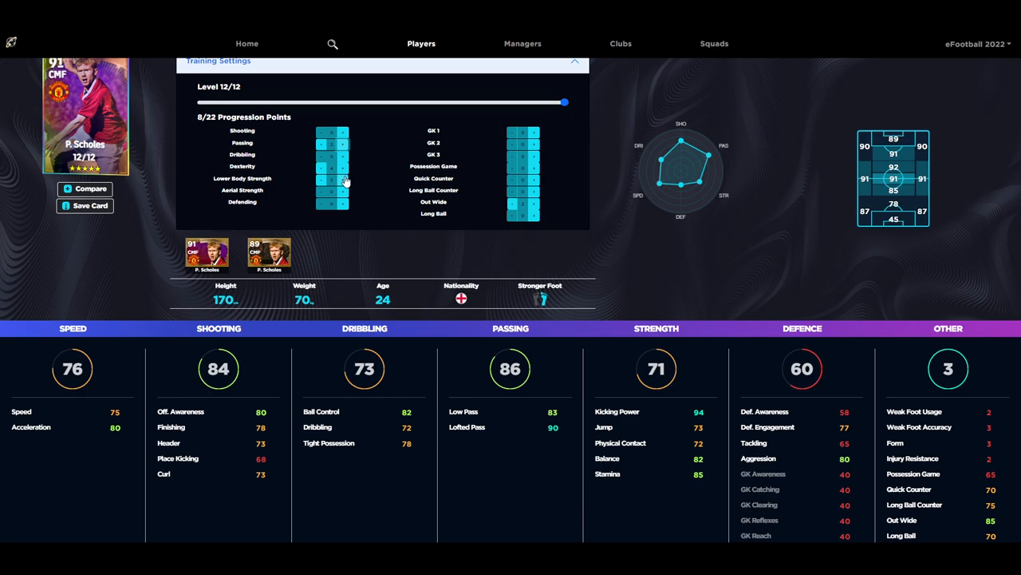
click(341, 154)
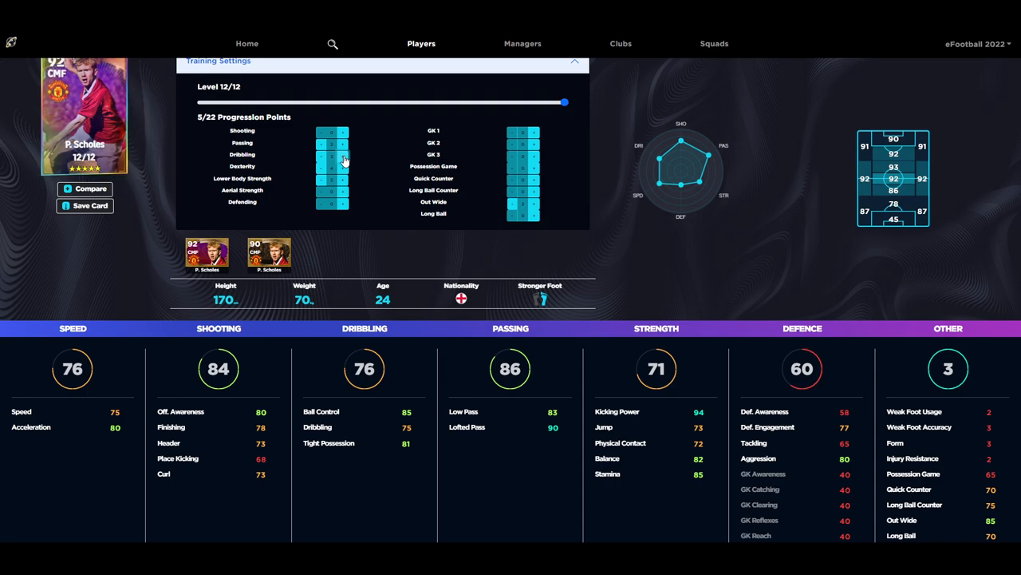
click(343, 130)
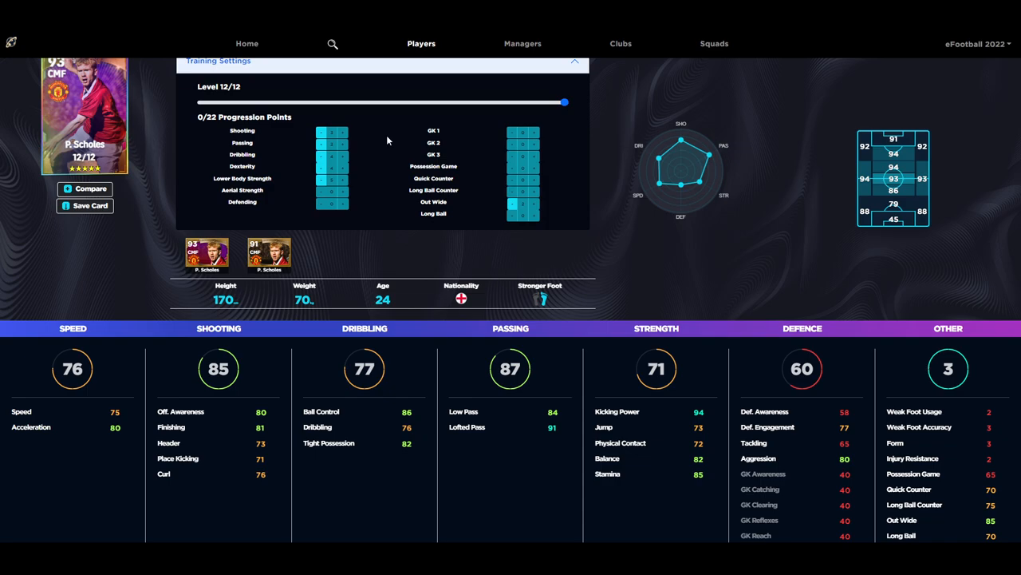
mouse_move(391, 143)
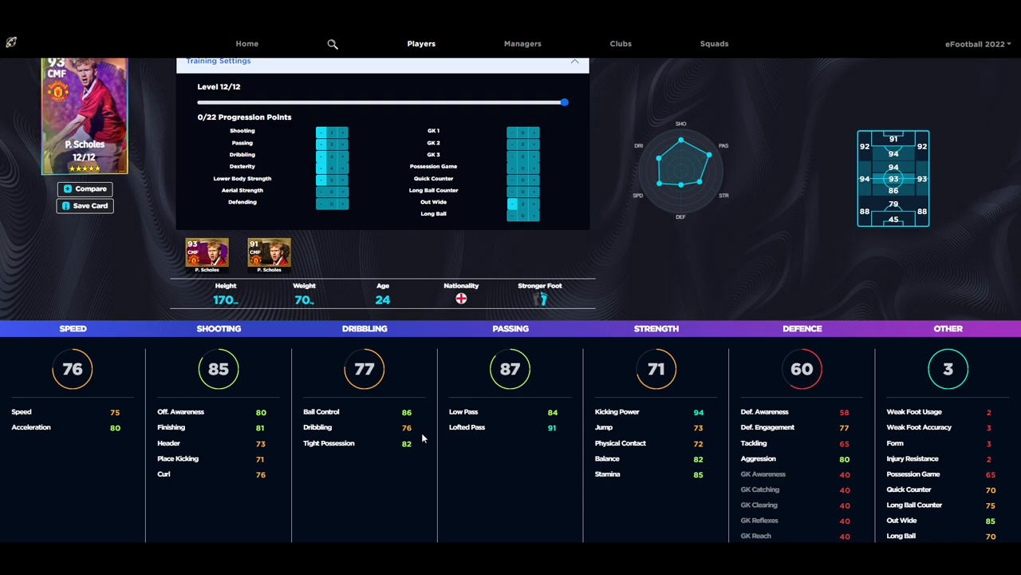
mouse_move(385, 280)
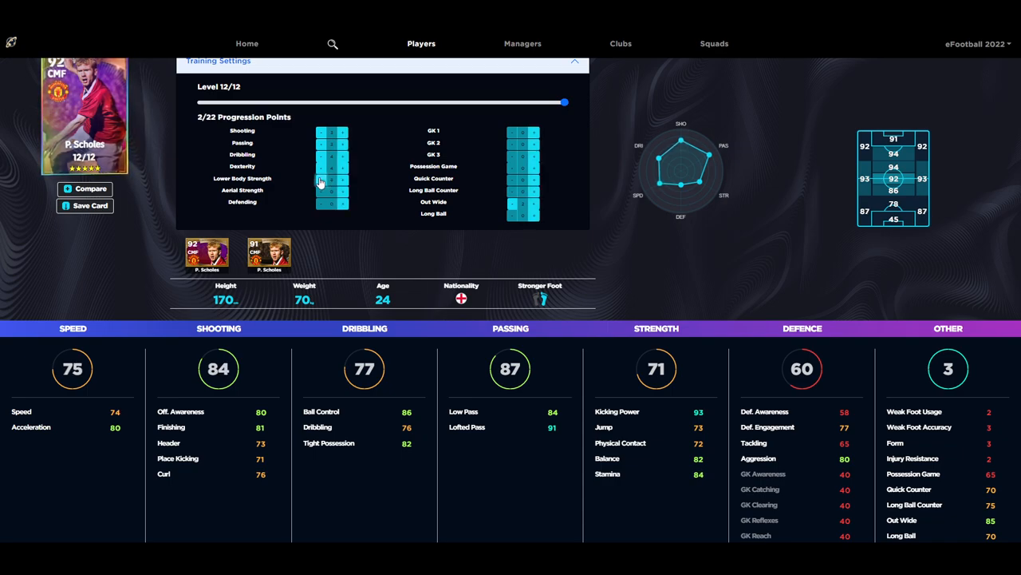
Step: Move two of Scholes's points from Lower Body Strength into Shooting
click(320, 180)
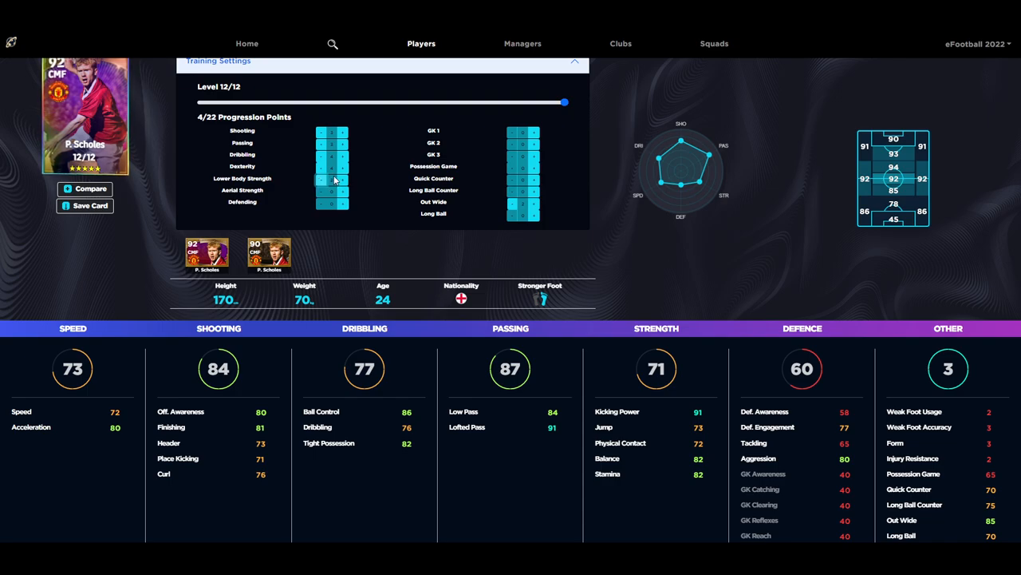
click(332, 142)
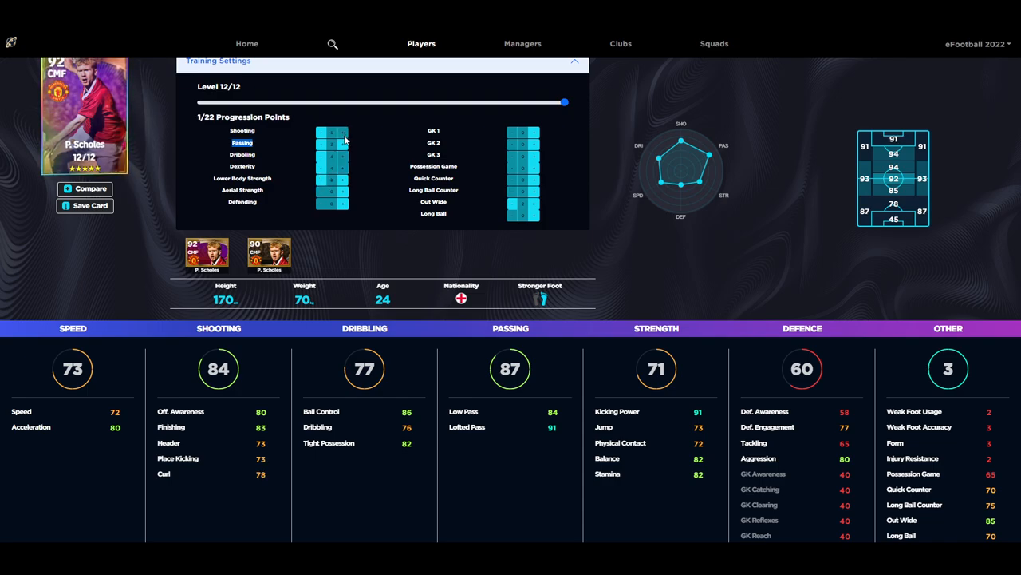
click(332, 142)
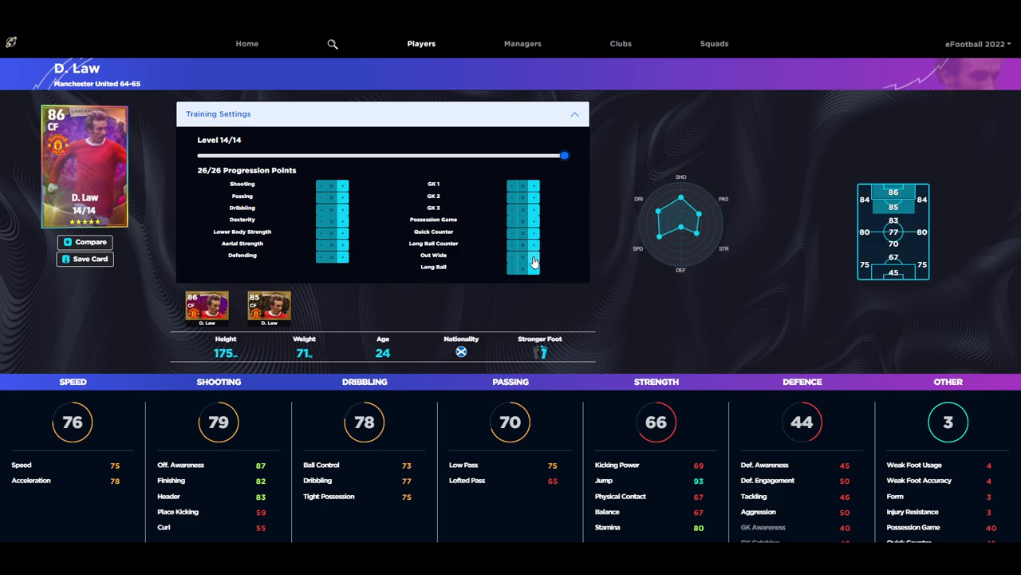
Step: Add D. Law's points to Dexterity and Shooting, leaving 3 of 26 at rating 92
scroll(down, 3)
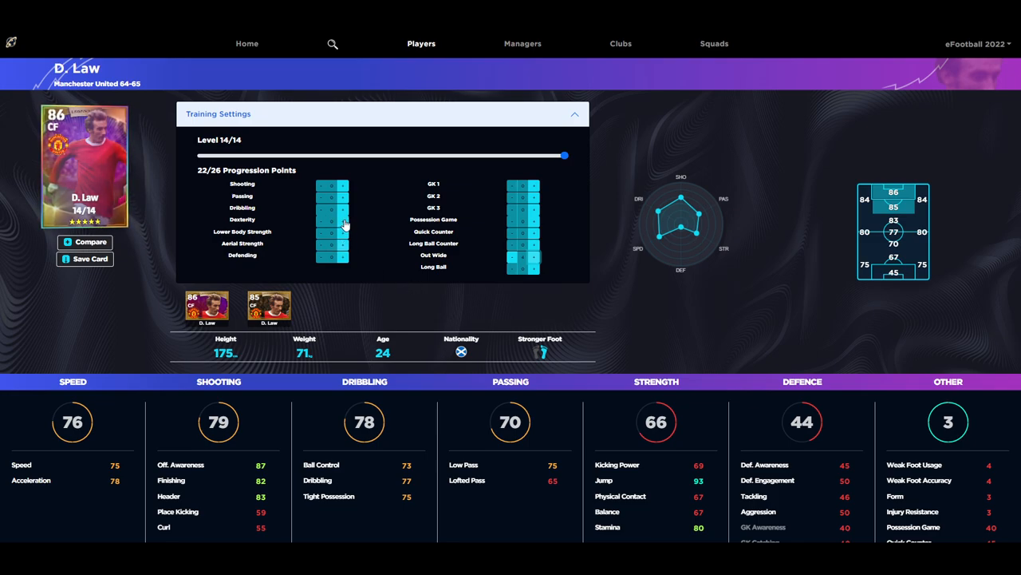
click(331, 220)
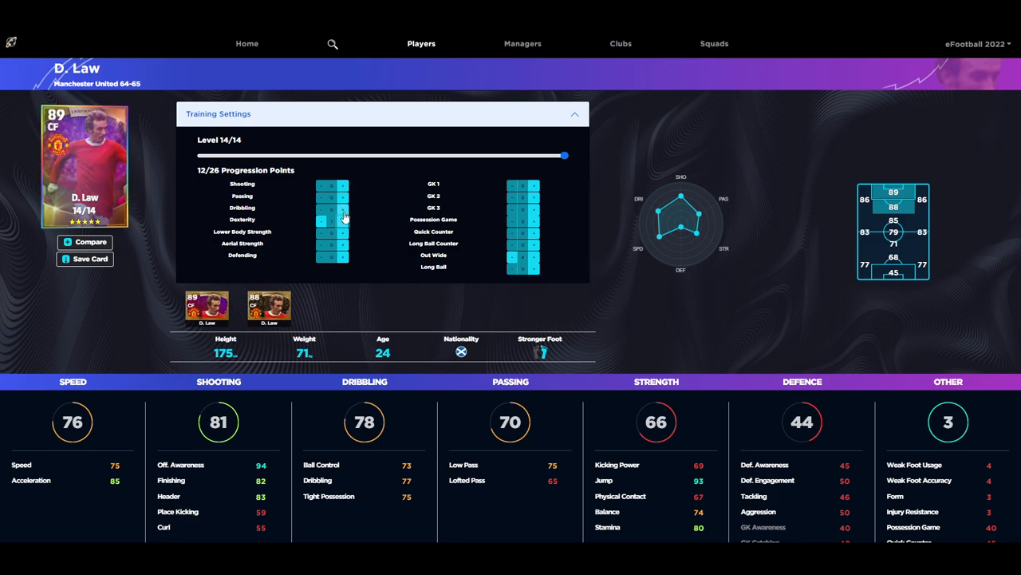
click(344, 232)
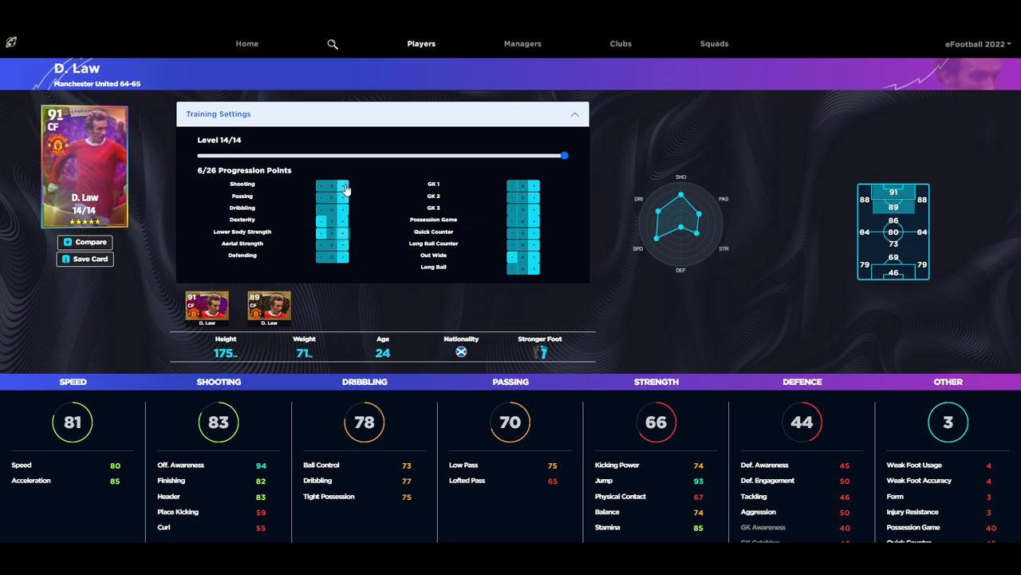
click(343, 184)
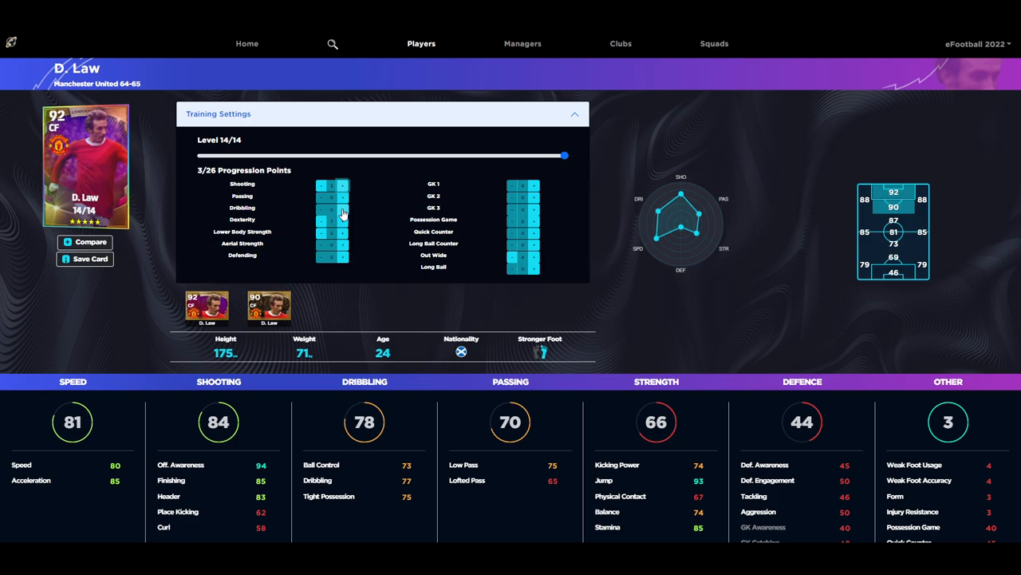
Step: Rebalance Law's Dribbling, Shooting and Aerial Strength points, leaving 4 of 26 unspent at rating 91
click(344, 208)
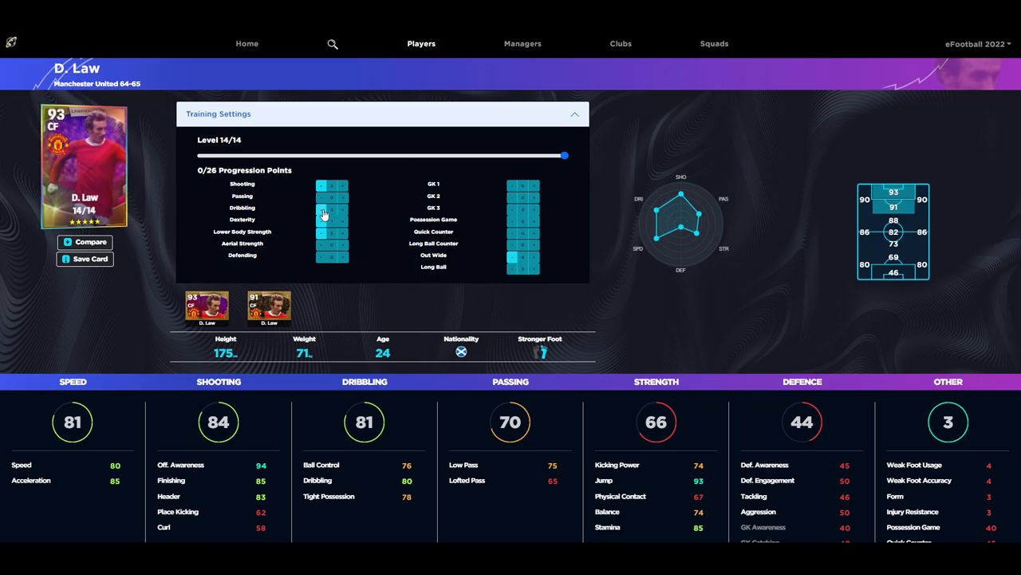
click(322, 207)
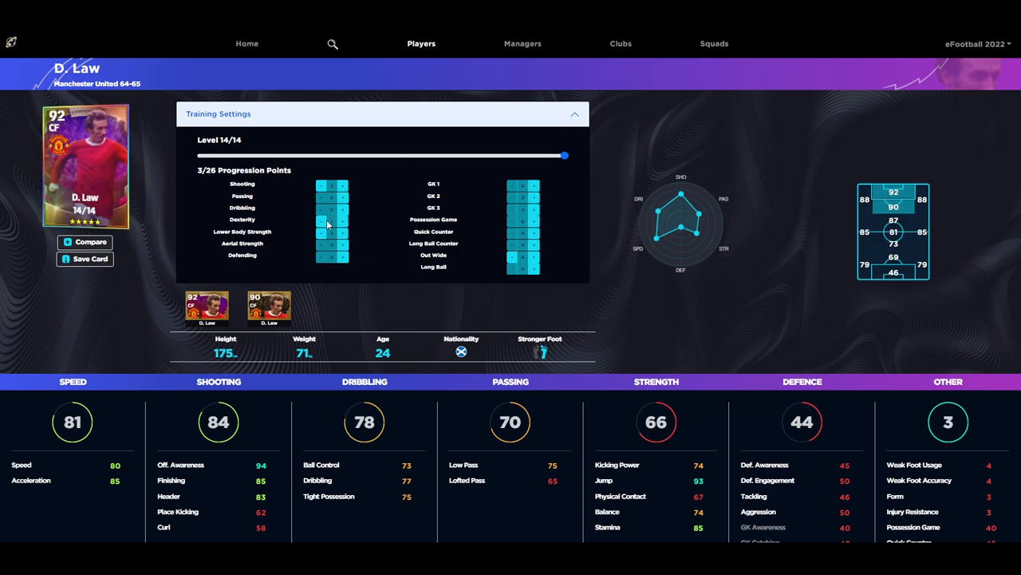
click(342, 189)
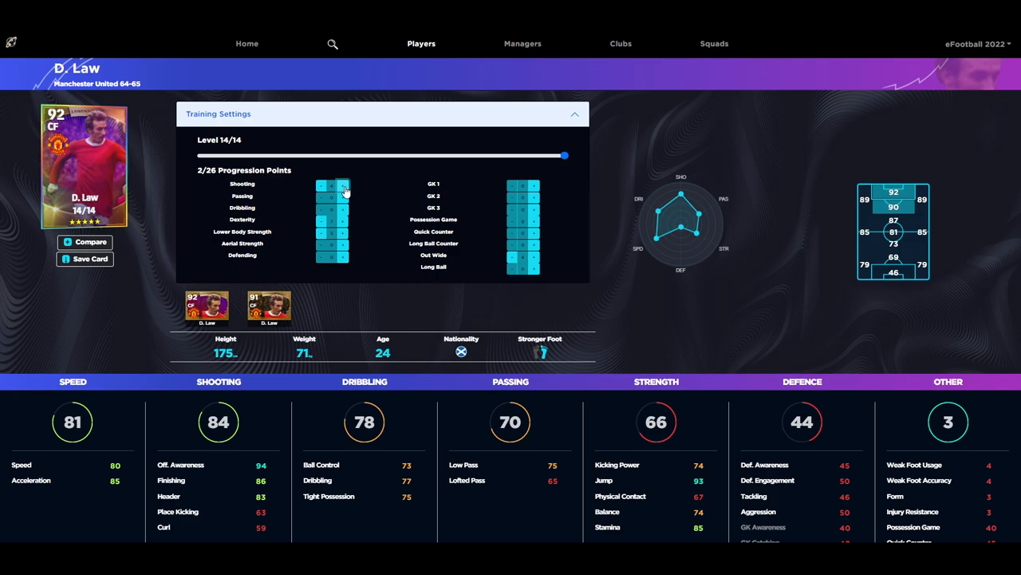
click(342, 189)
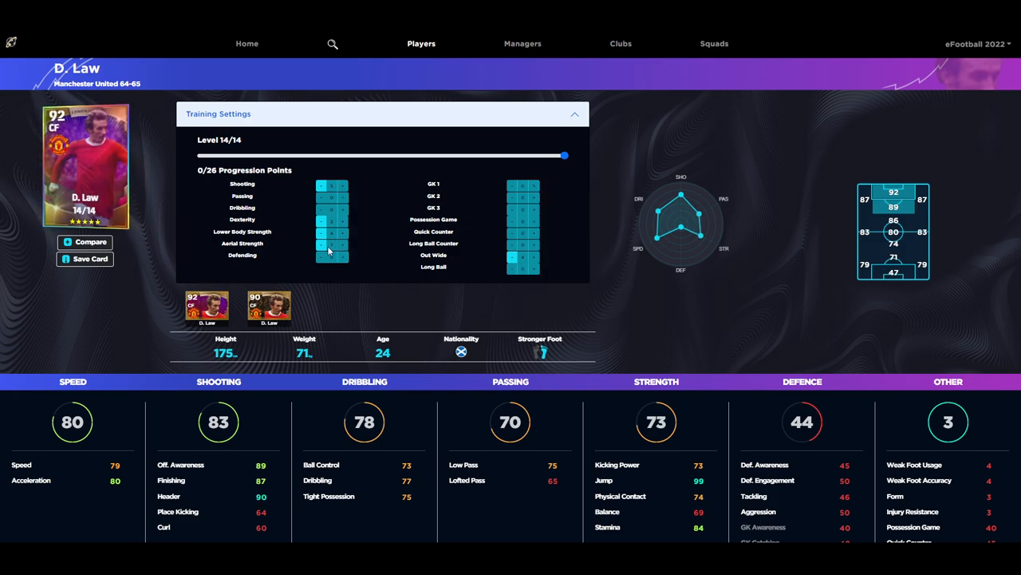
click(326, 246)
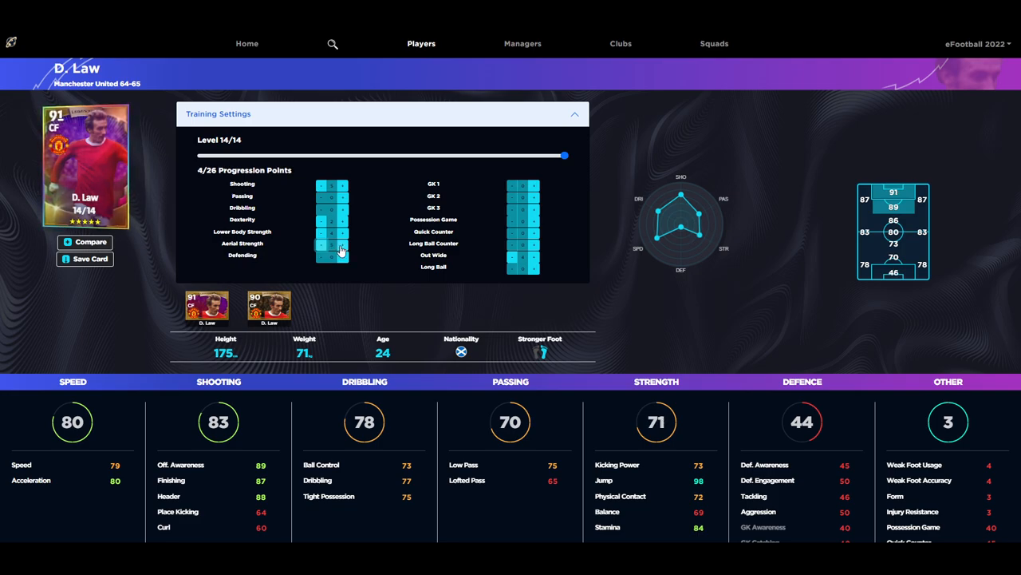
mouse_move(341, 209)
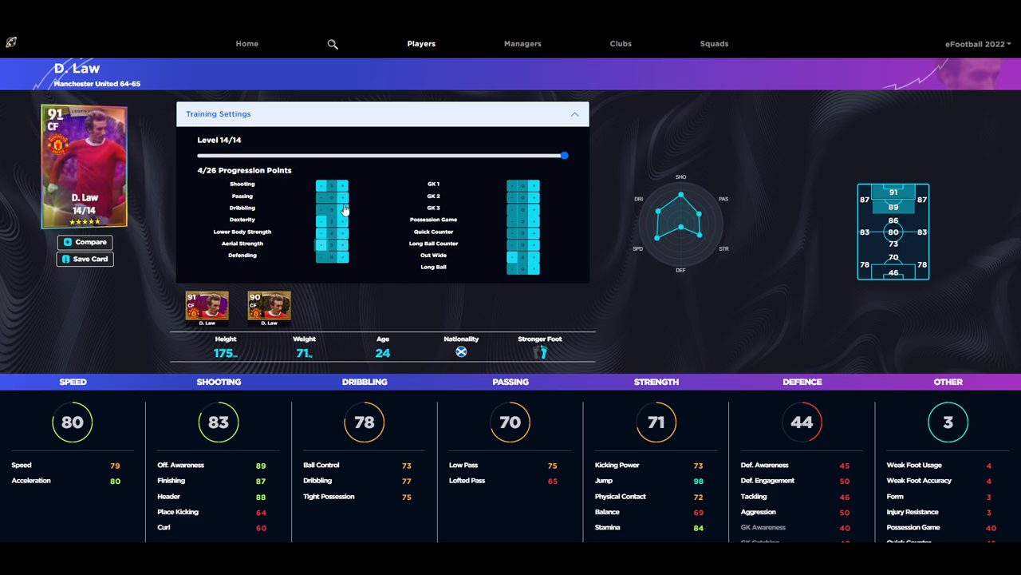